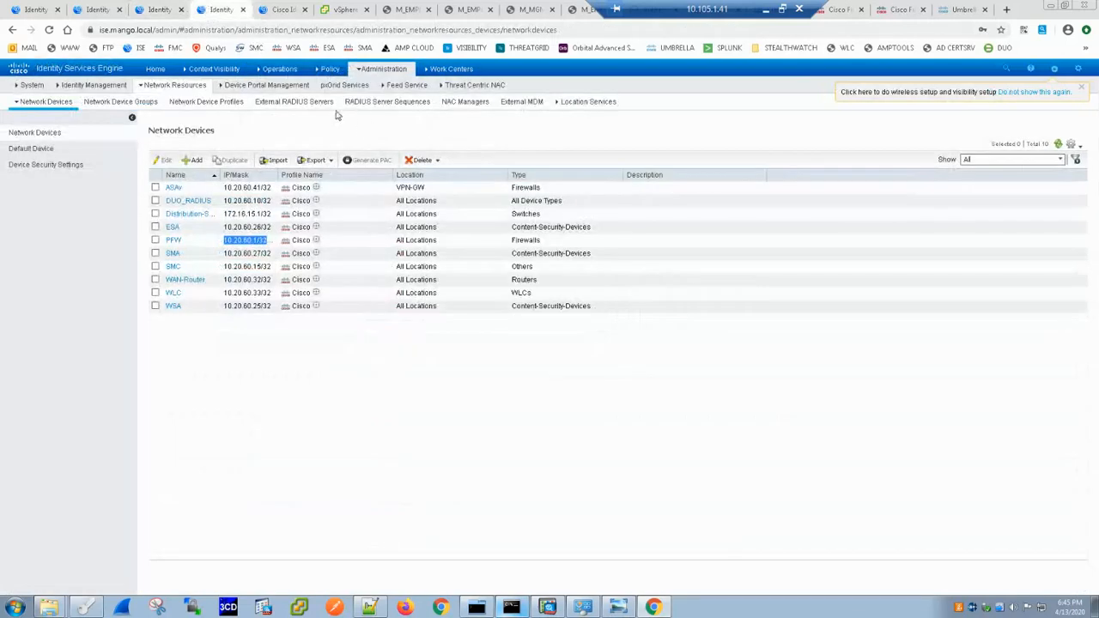
mouse_move(293, 102)
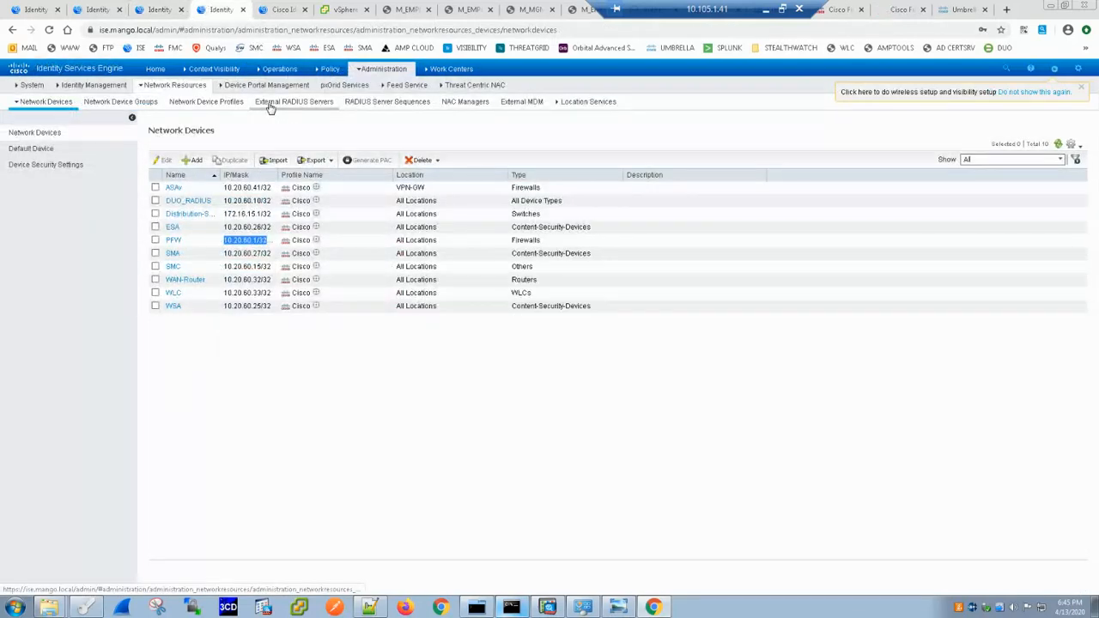
Show the External RADIUS Servers list under Administration > Network Resources
click(293, 101)
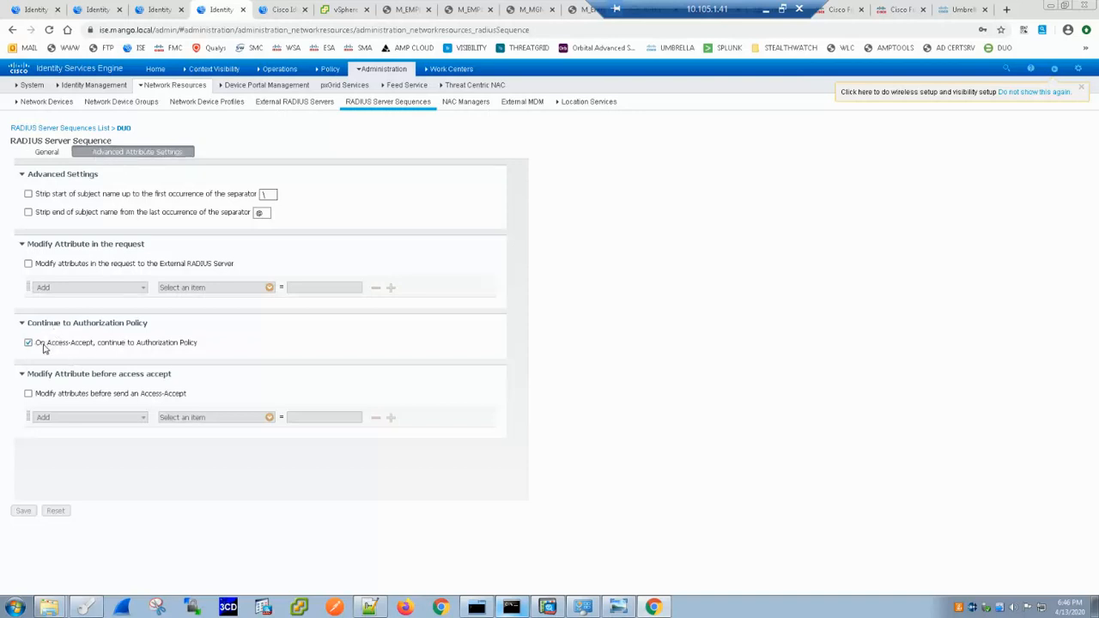
mouse_move(151, 354)
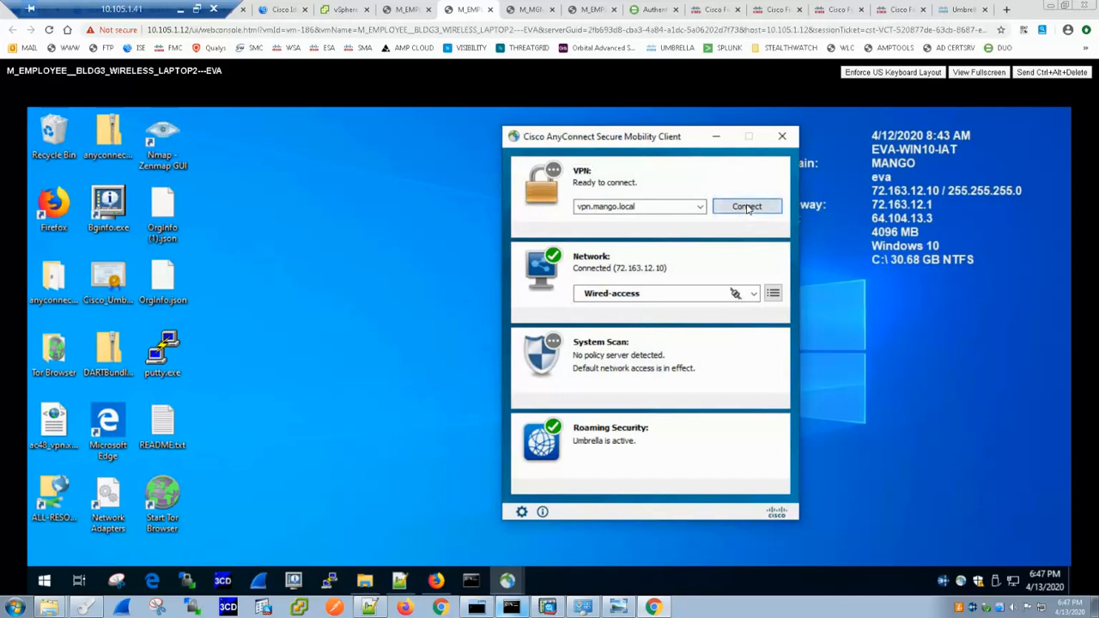
Connect AnyConnect to the vpn.mango.local gateway
click(745, 206)
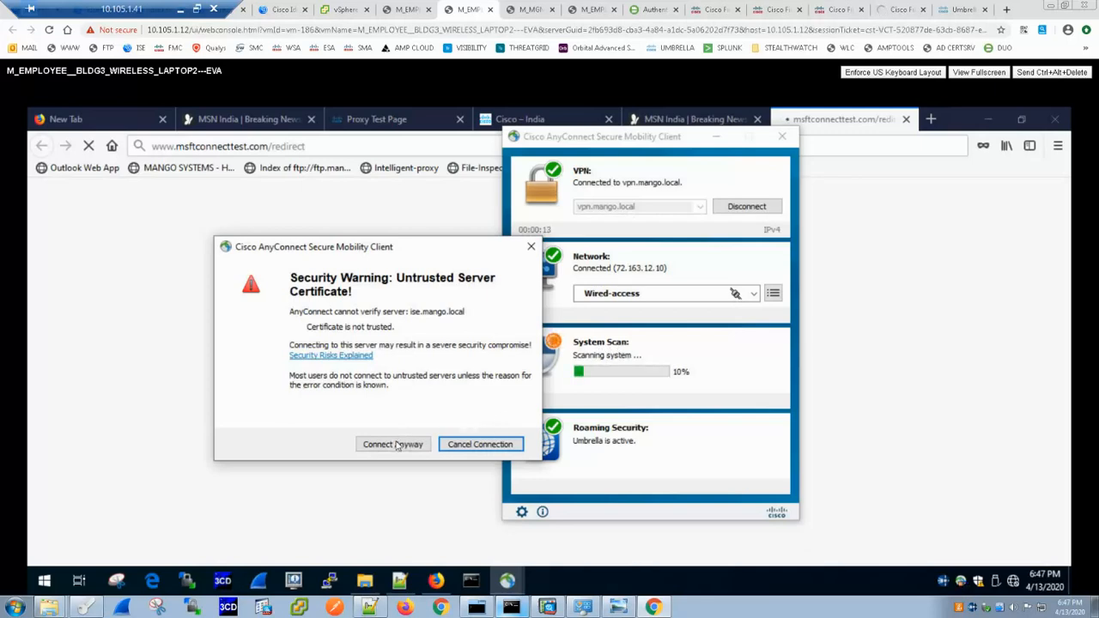
Choose Connect Anyway on the untrusted ise.mango.local certificate warning
click(391, 443)
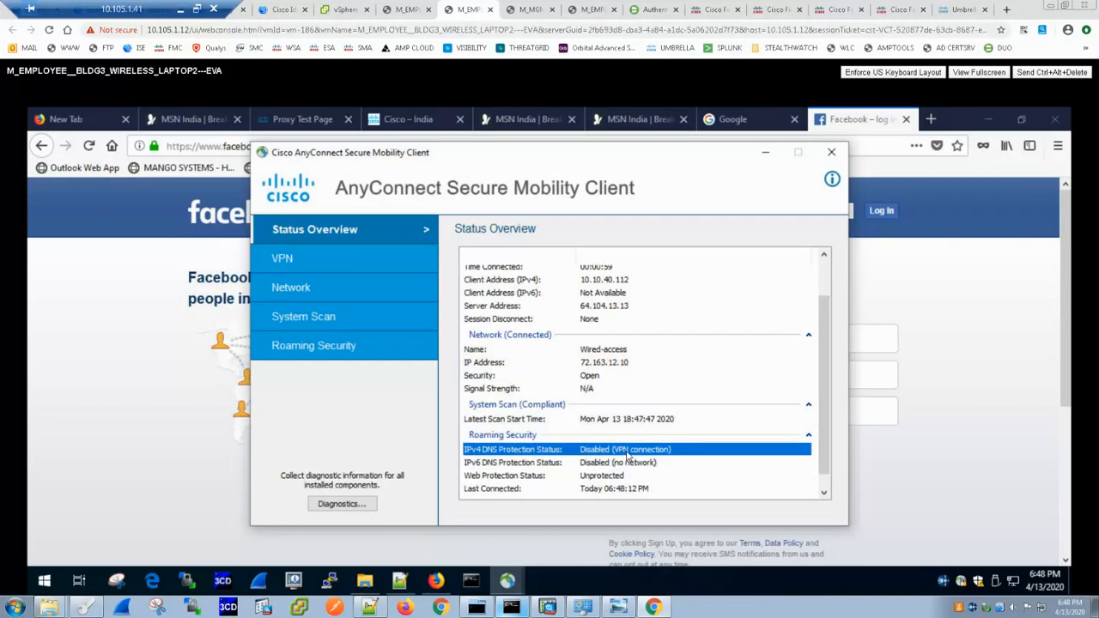
View the AnyConnect Status Overview with network, system scan and roaming security details
click(302, 315)
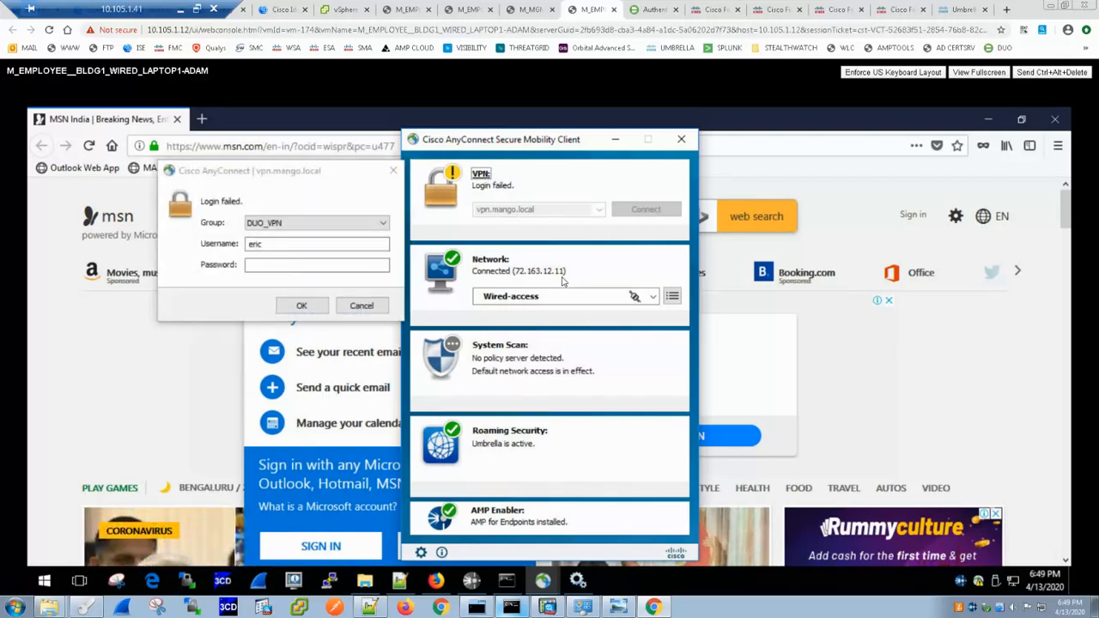
Re-enter eric's password in the DUO_VPN login prompt and submit it to connect
text(password)
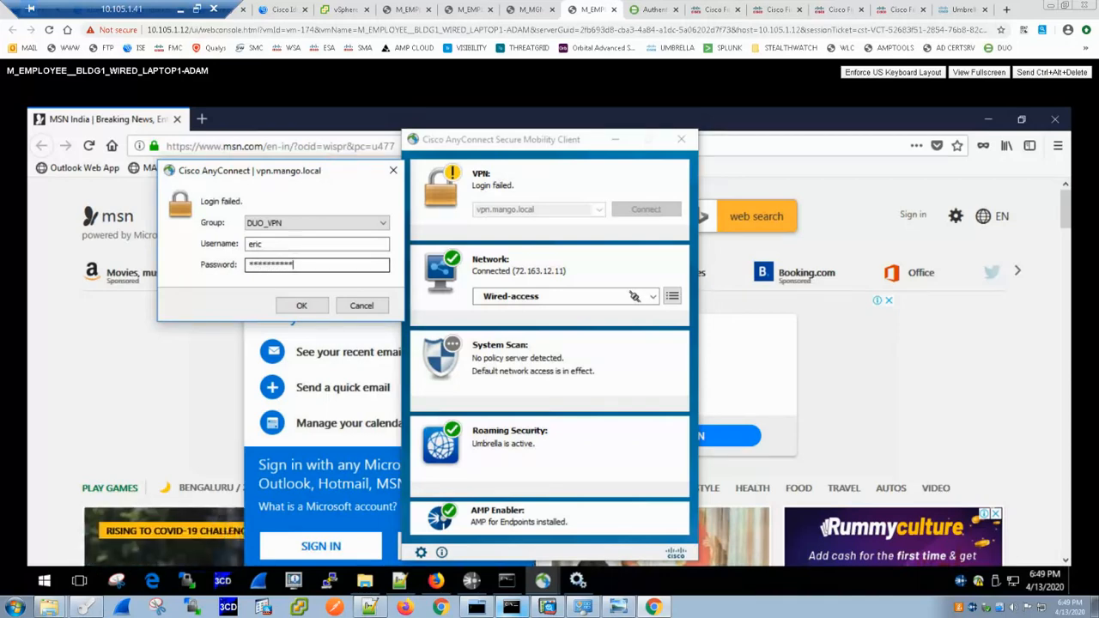
text(•)
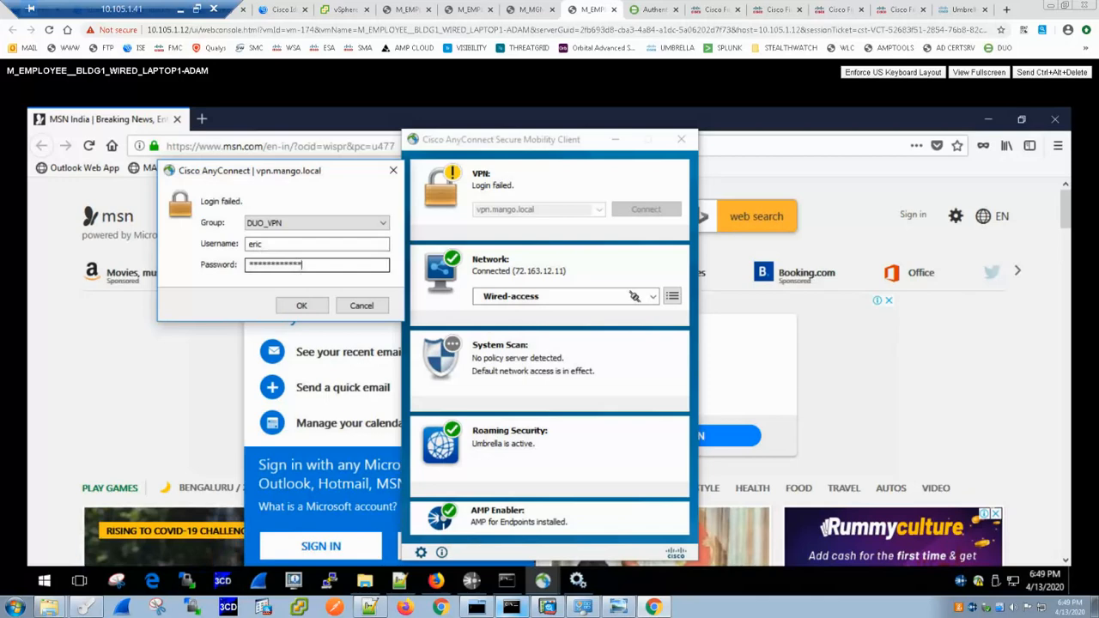
click(302, 305)
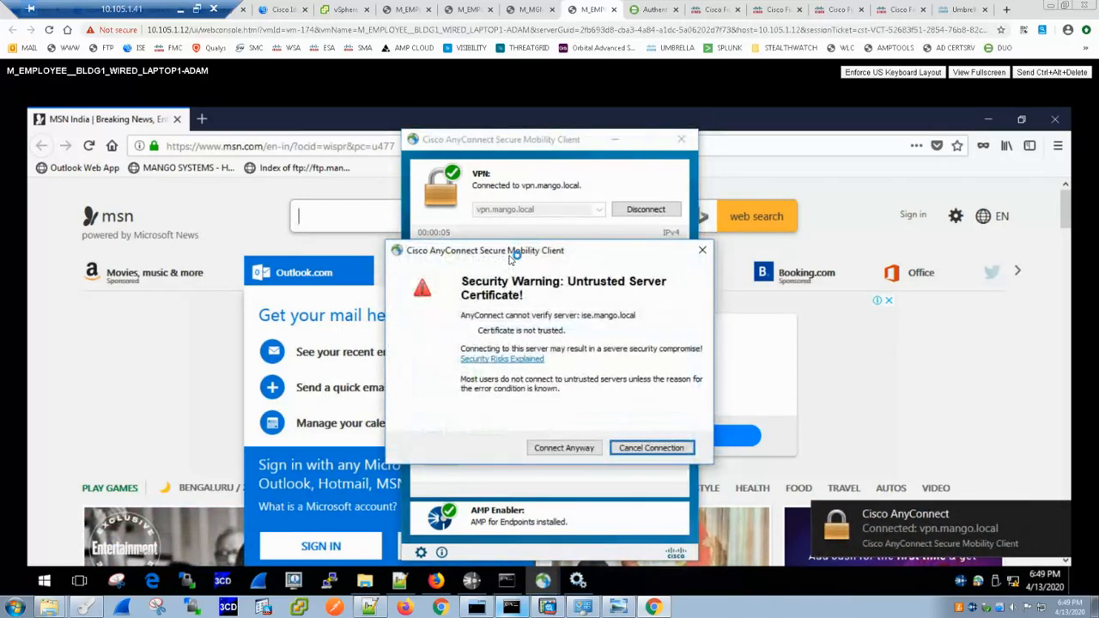
click(563, 446)
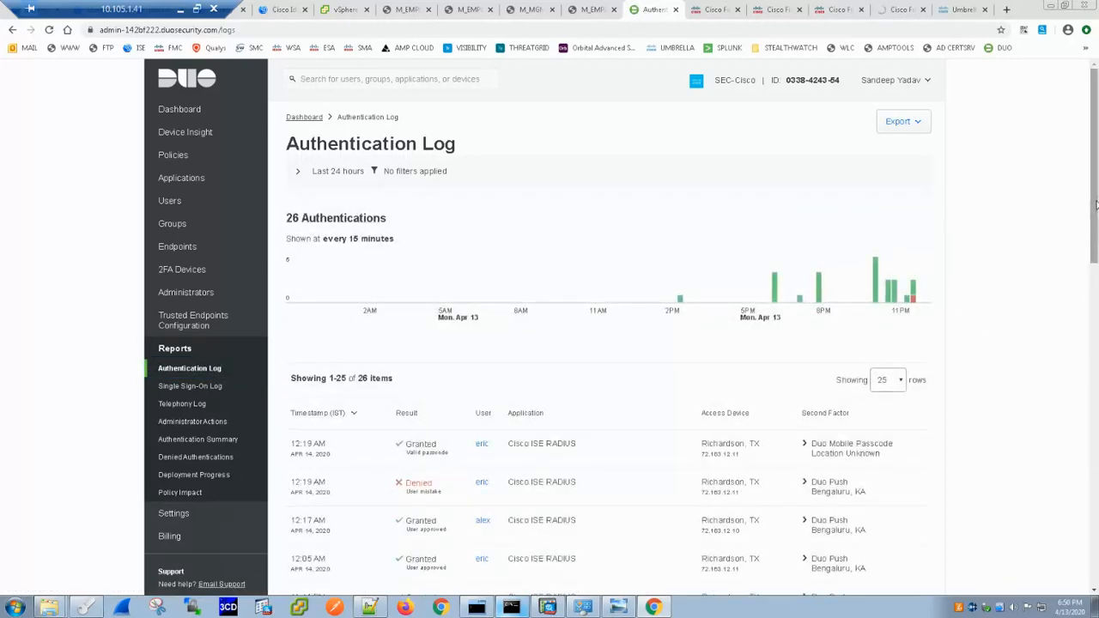
Scroll the Duo Authentication Log to see the granted and denied Cisco ISE RADIUS logins
scroll(down, 3)
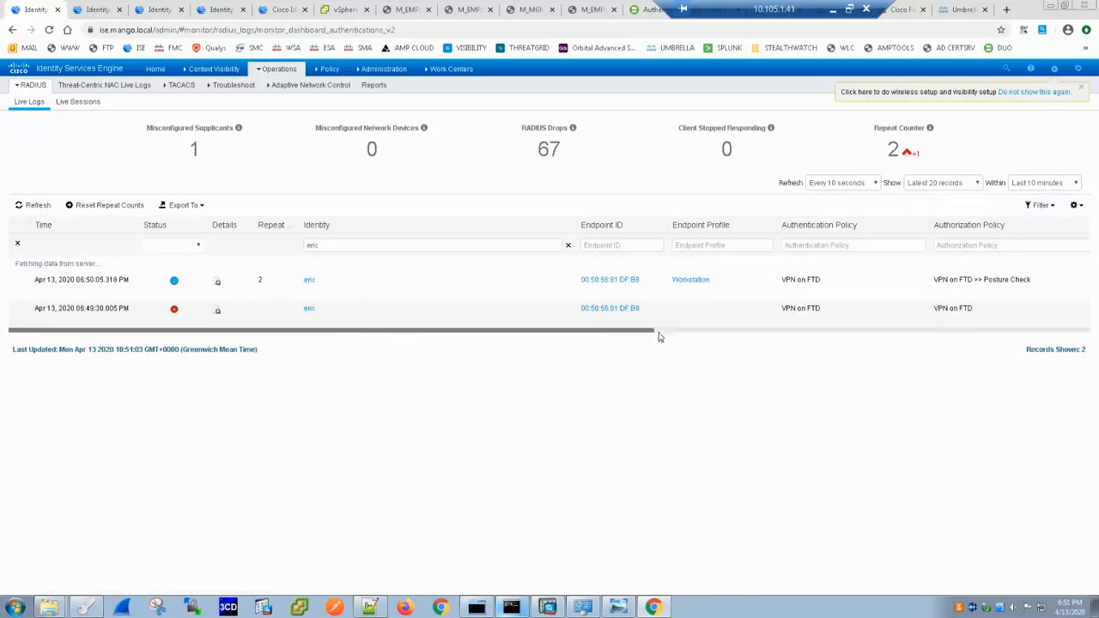
Switch from RADIUS Live Logs to the Live Sessions list under Operations > RADIUS
click(79, 101)
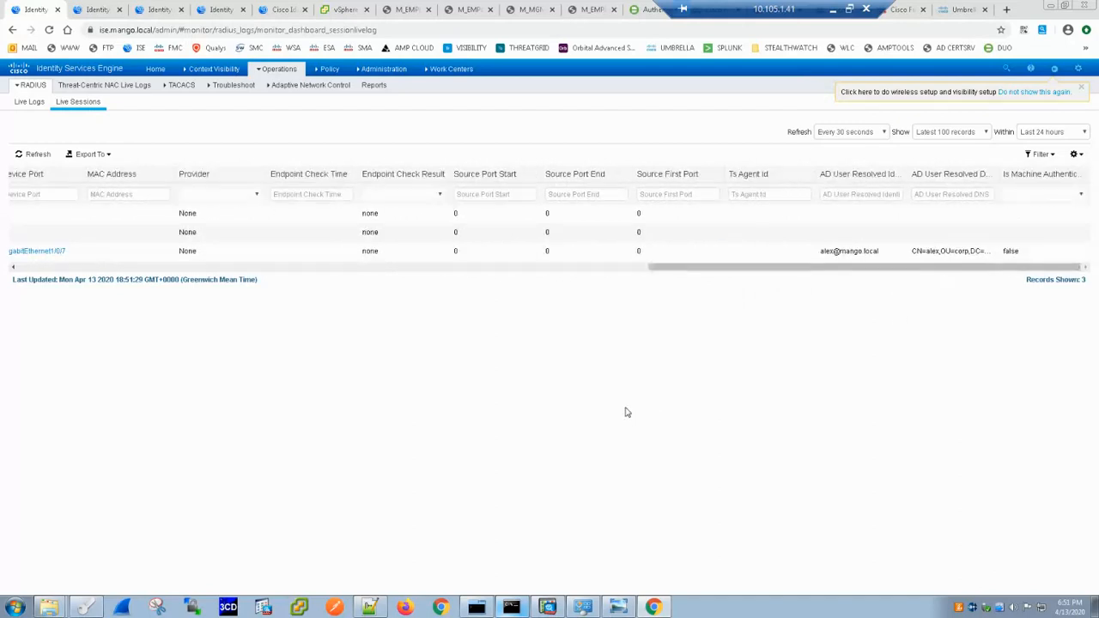